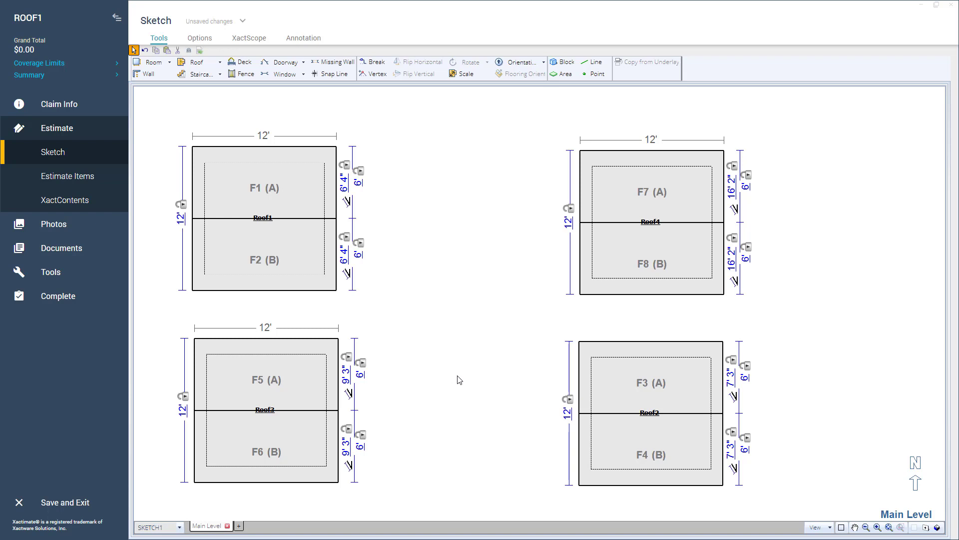
Render the four 12-foot gable roofs as 3D models showing their differing pitches.
click(651, 382)
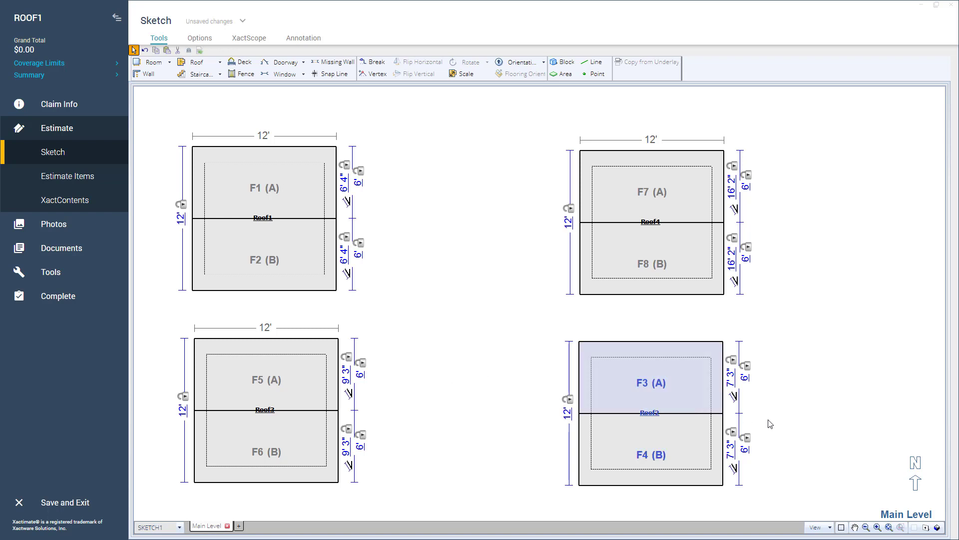
click(854, 527)
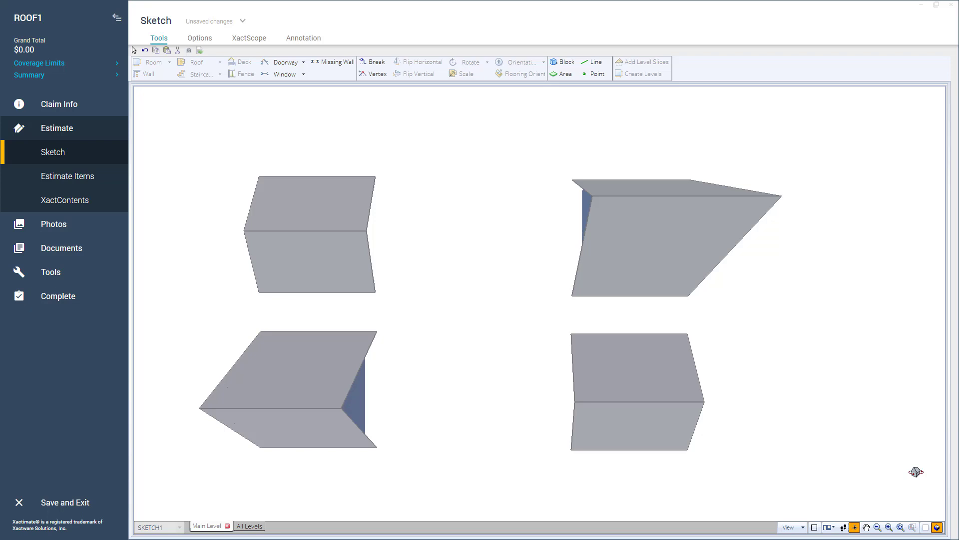